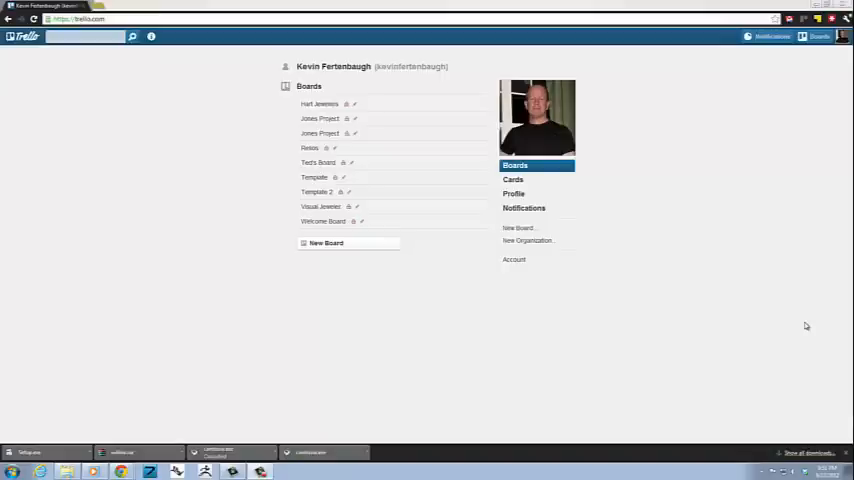
{"action": "mouse_move", "coordinate": [484, 298]}
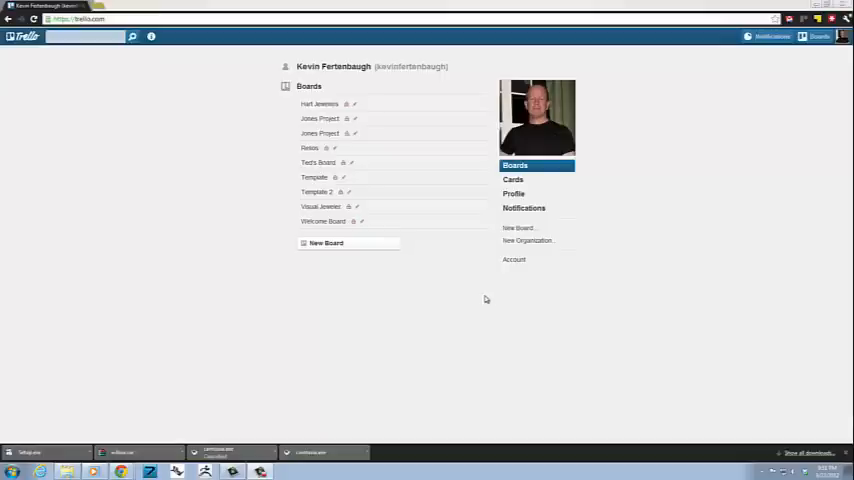
{"action": "mouse_move", "coordinate": [284, 158]}
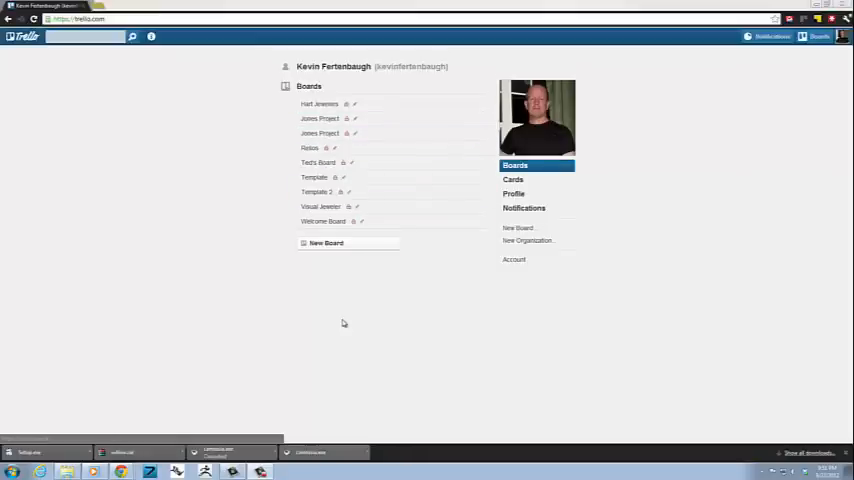
{"action": "mouse_move", "coordinate": [244, 318]}
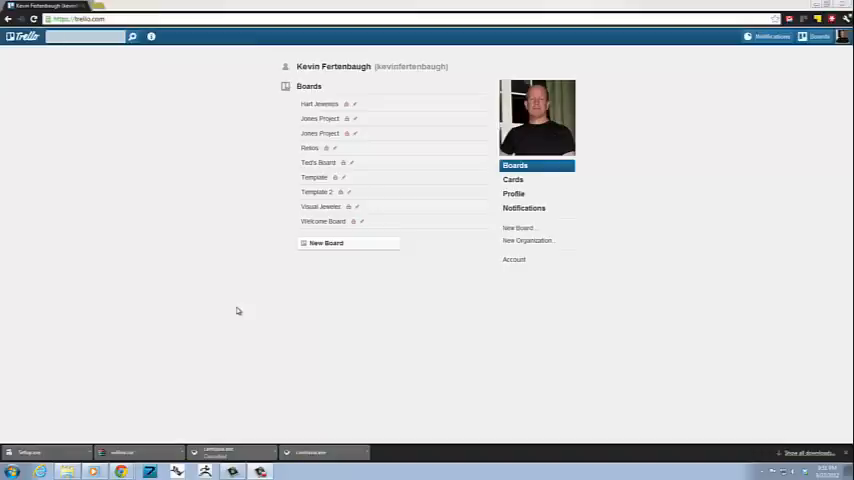
{"action": "mouse_move", "coordinate": [242, 300]}
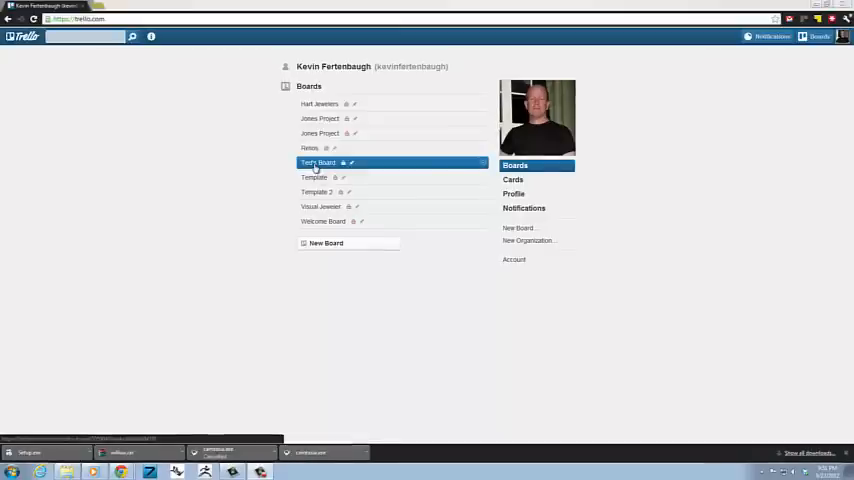
Open Ted's Board from the Boards list
{"action": "left_click", "coordinate": [316, 162]}
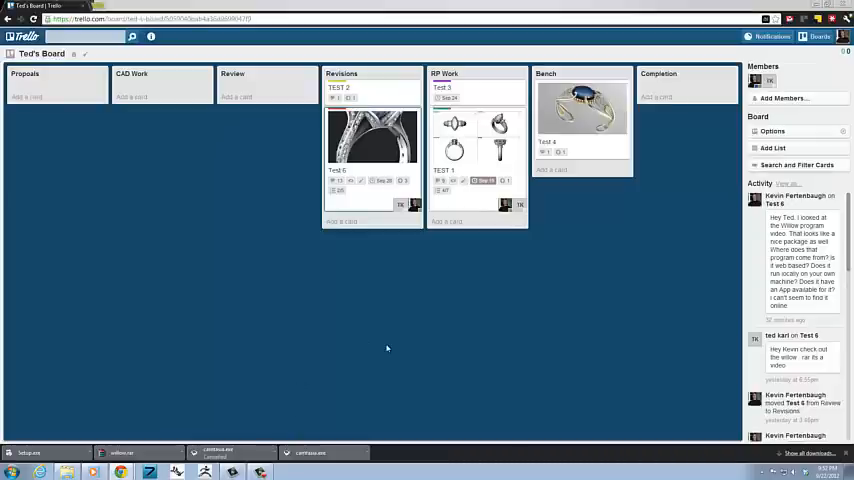
{"action": "mouse_move", "coordinate": [368, 364]}
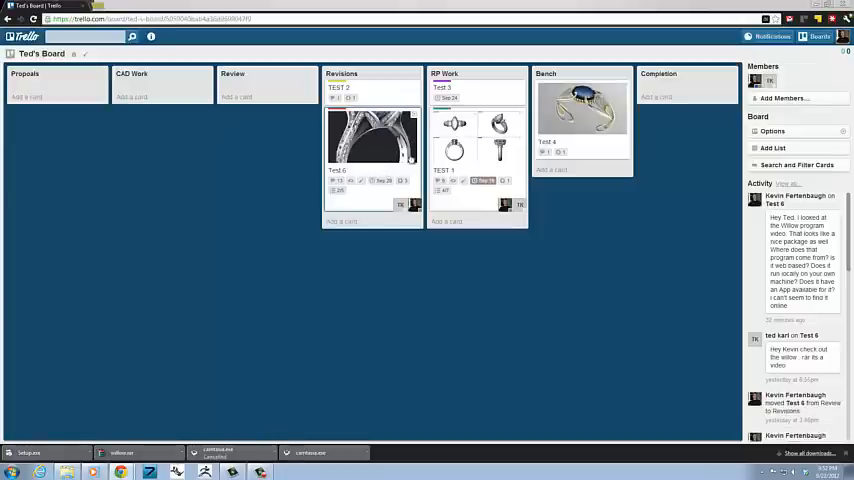
{"action": "mouse_move", "coordinate": [496, 168]}
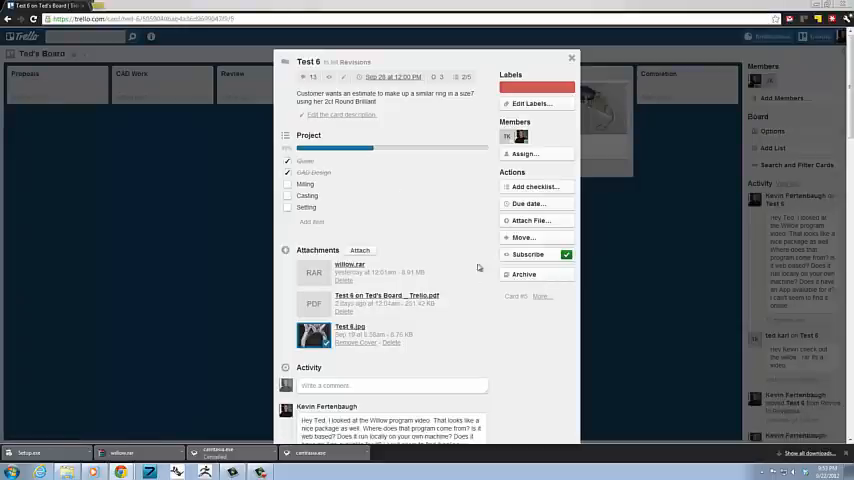
{"action": "mouse_move", "coordinate": [556, 364]}
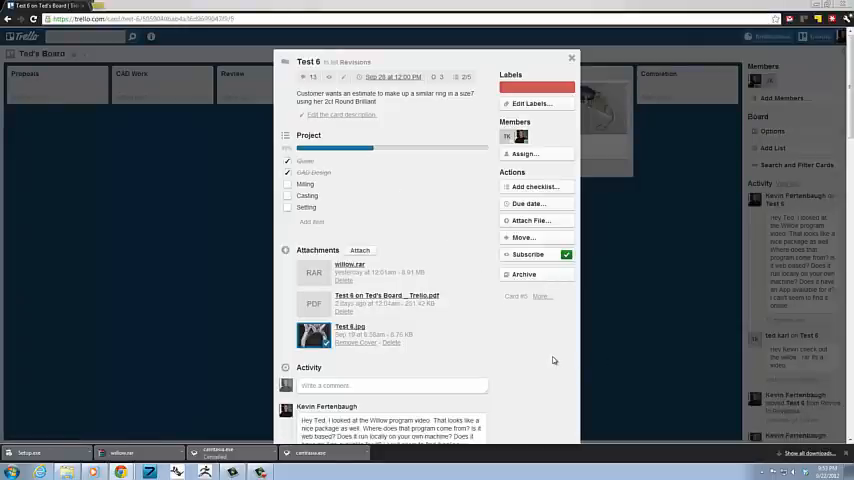
{"action": "scroll", "scroll_direction": "down", "scroll_amount": 3}
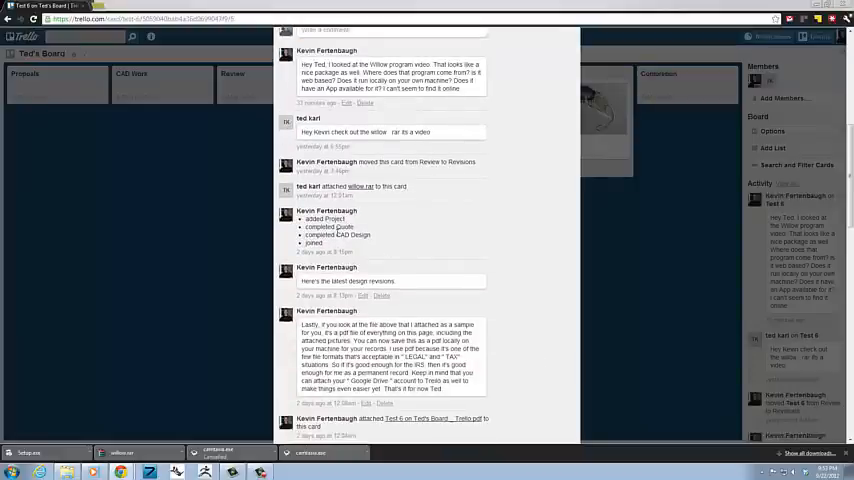
{"action": "mouse_move", "coordinate": [376, 280]}
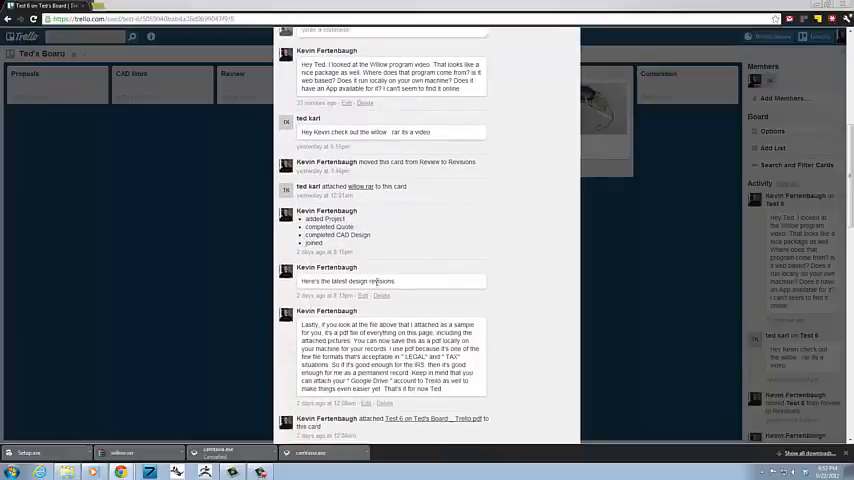
{"action": "scroll", "scroll_direction": "down", "scroll_amount": 3}
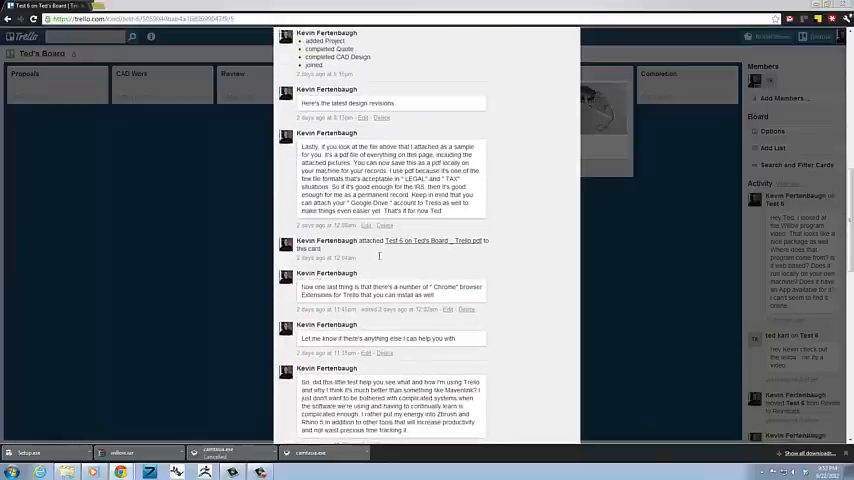
{"action": "mouse_move", "coordinate": [518, 356]}
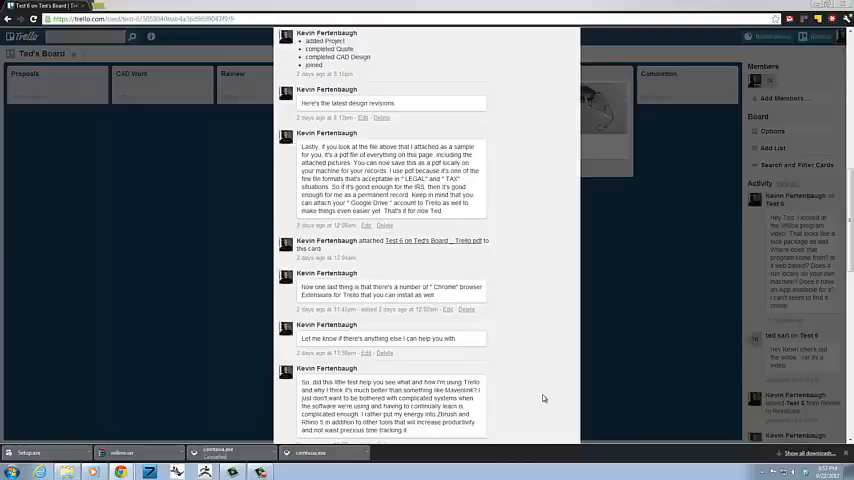
{"action": "scroll", "scroll_direction": "down", "scroll_amount": 3}
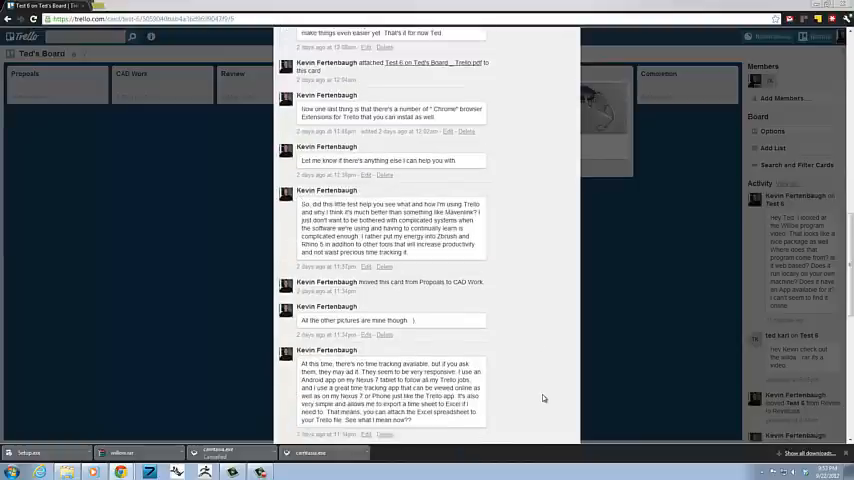
{"action": "mouse_move", "coordinate": [540, 404]}
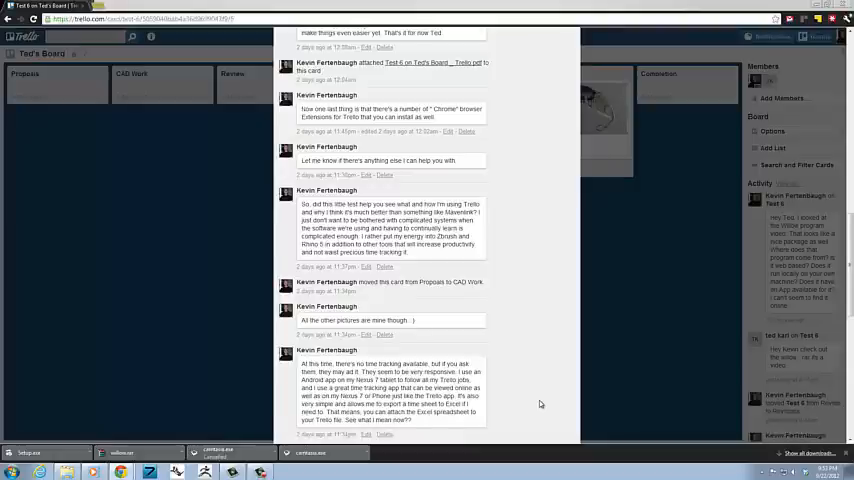
{"action": "scroll", "scroll_direction": "down", "scroll_amount": 3}
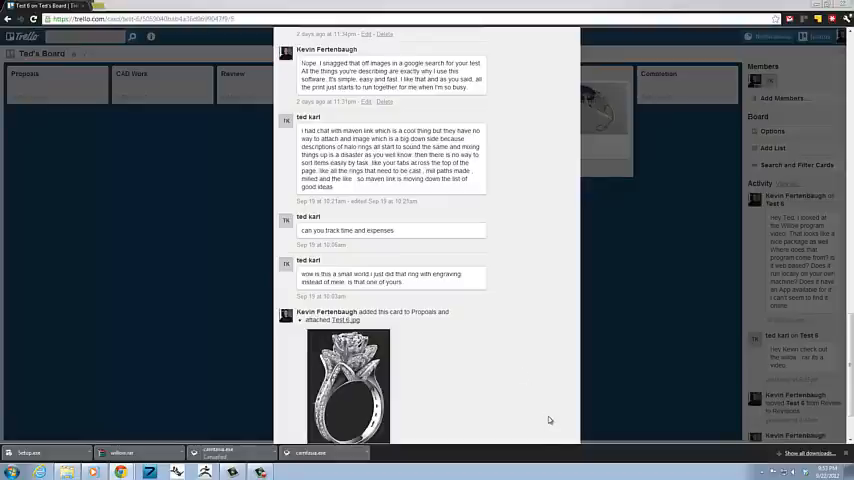
{"action": "mouse_move", "coordinate": [548, 400]}
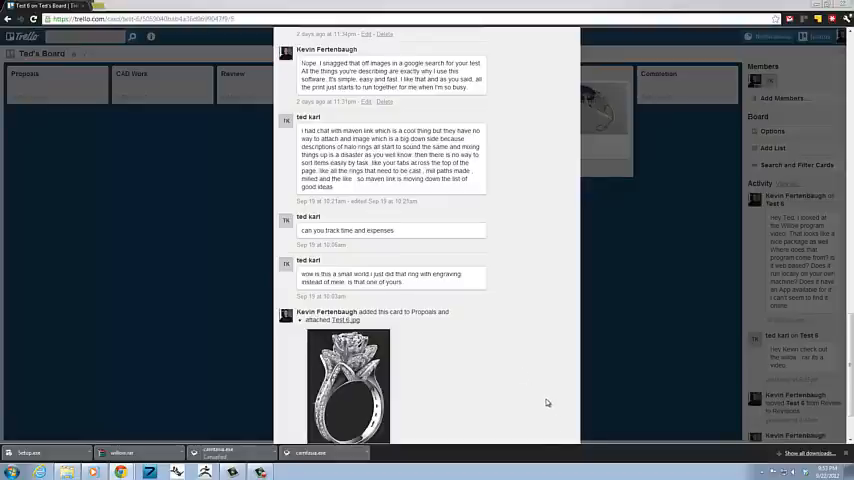
{"action": "scroll", "scroll_direction": "down", "scroll_amount": 3}
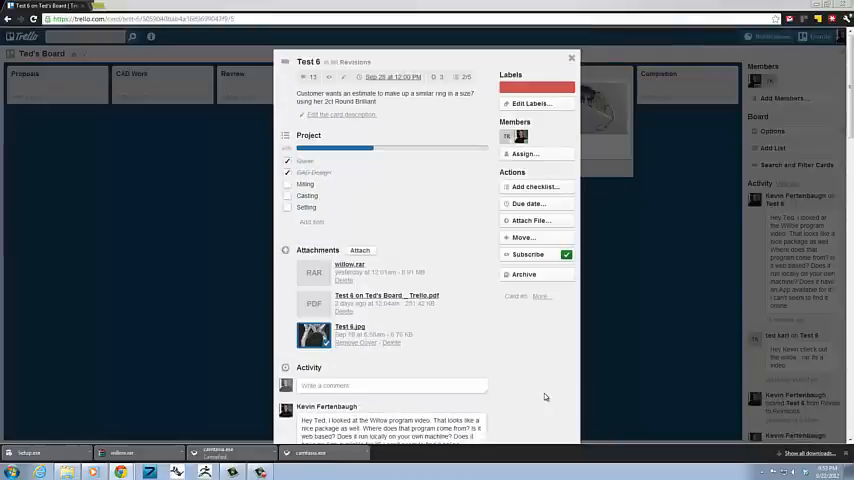
{"action": "mouse_move", "coordinate": [528, 366]}
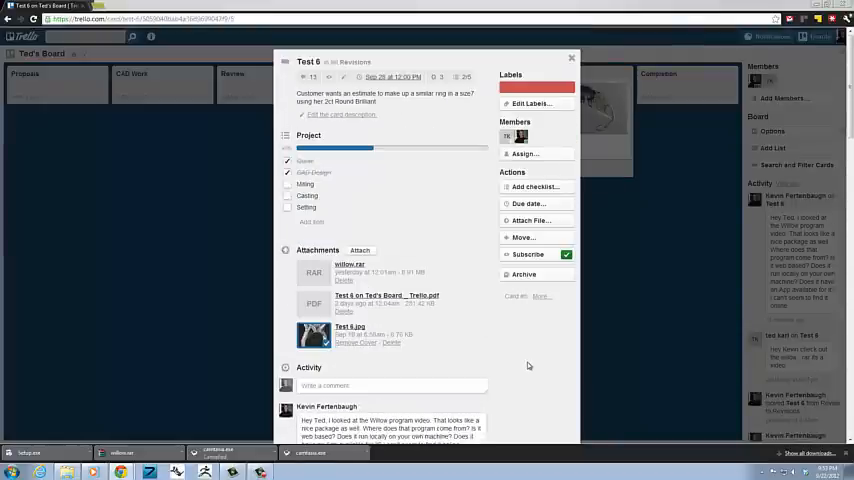
{"action": "mouse_move", "coordinate": [408, 196]}
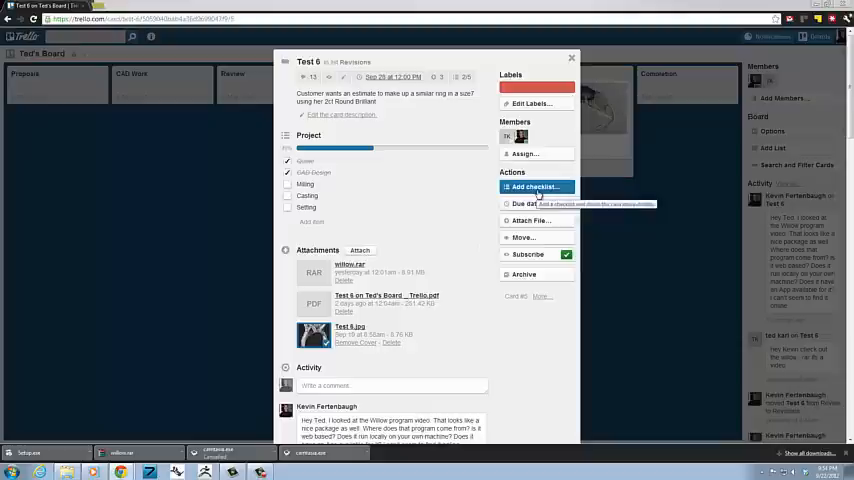
Add a new checklist to the Test 6 card titled 'Project revisions'
{"action": "left_click", "coordinate": [536, 188]}
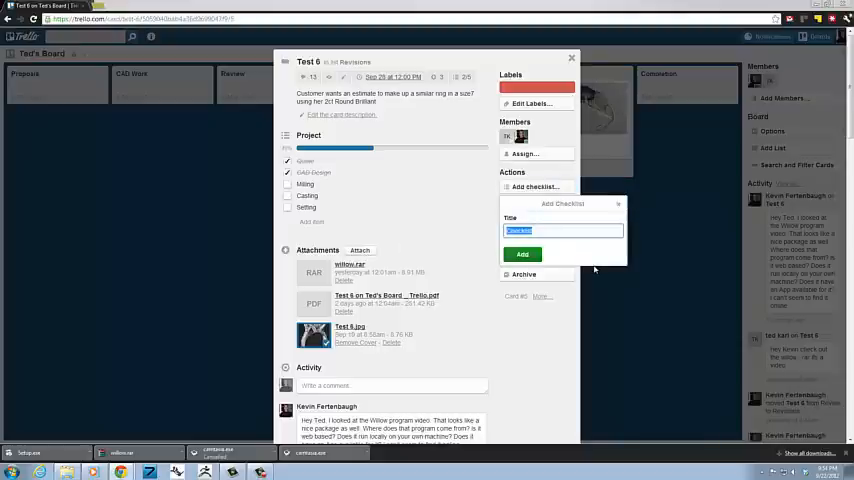
{"action": "type", "text": "P"}
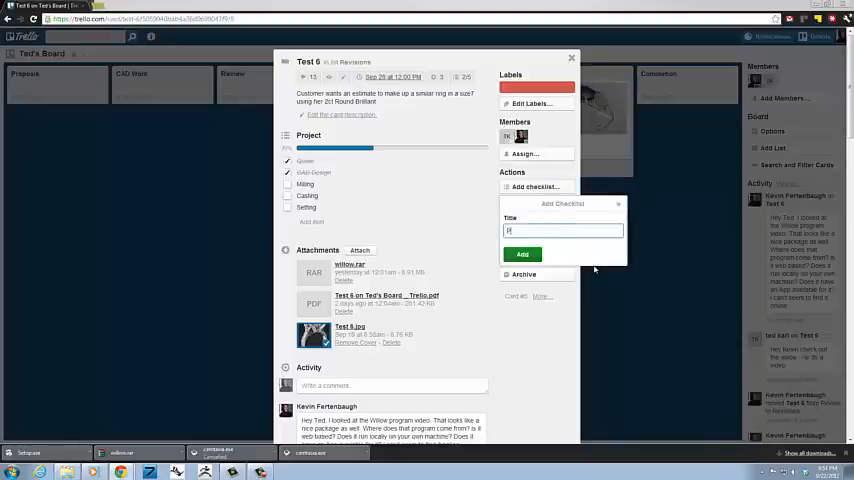
{"action": "type", "text": "Project"}
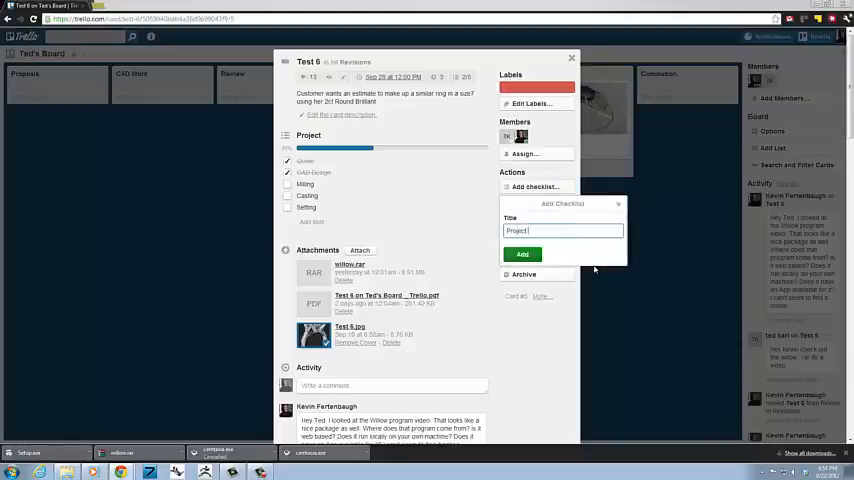
{"action": "type", "text": "ra"}
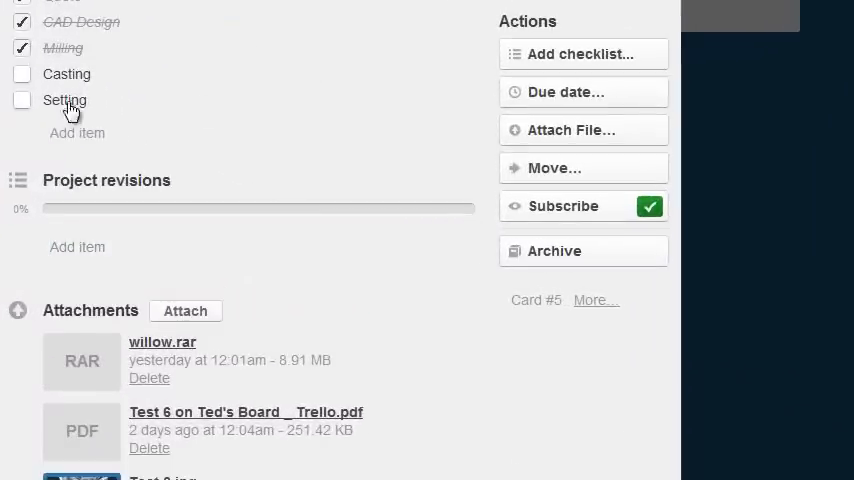
{"action": "left_click", "coordinate": [22, 72]}
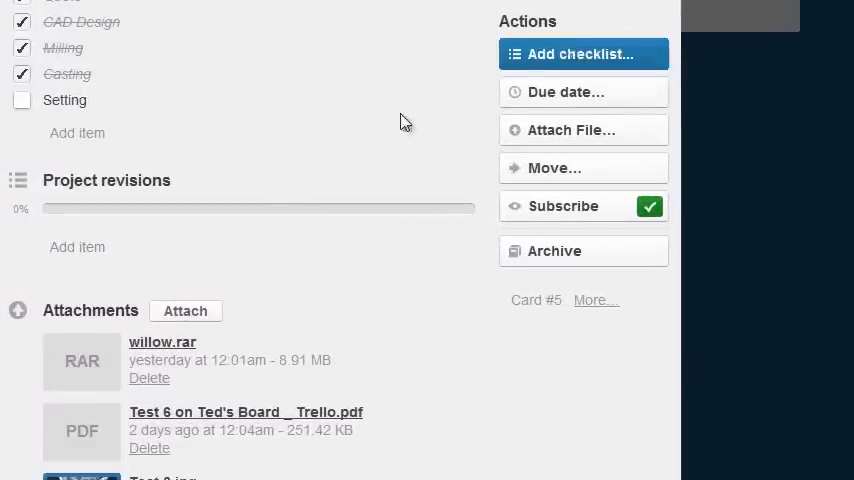
{"action": "mouse_move", "coordinate": [308, 108]}
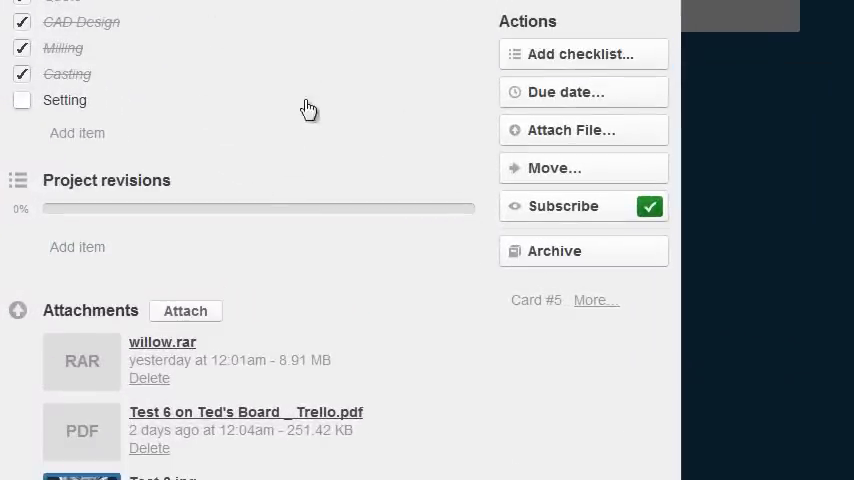
{"action": "mouse_move", "coordinate": [320, 104]}
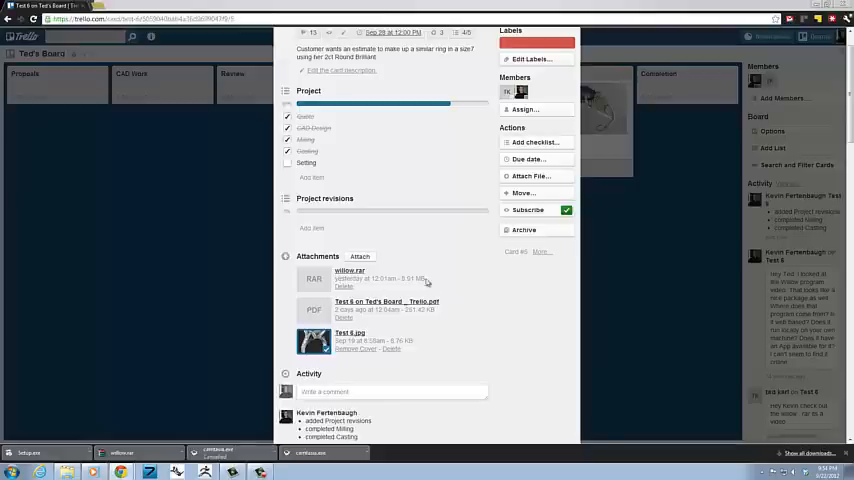
{"action": "mouse_move", "coordinate": [420, 288]}
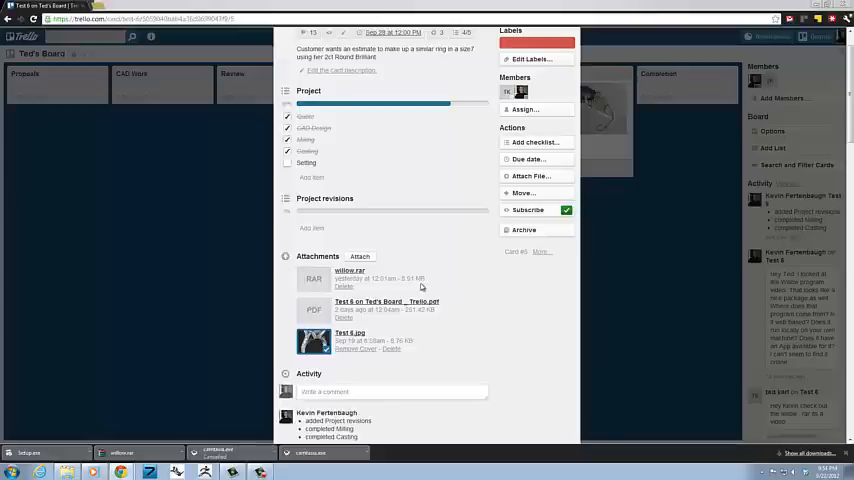
{"action": "scroll", "scroll_direction": "down", "scroll_amount": 3}
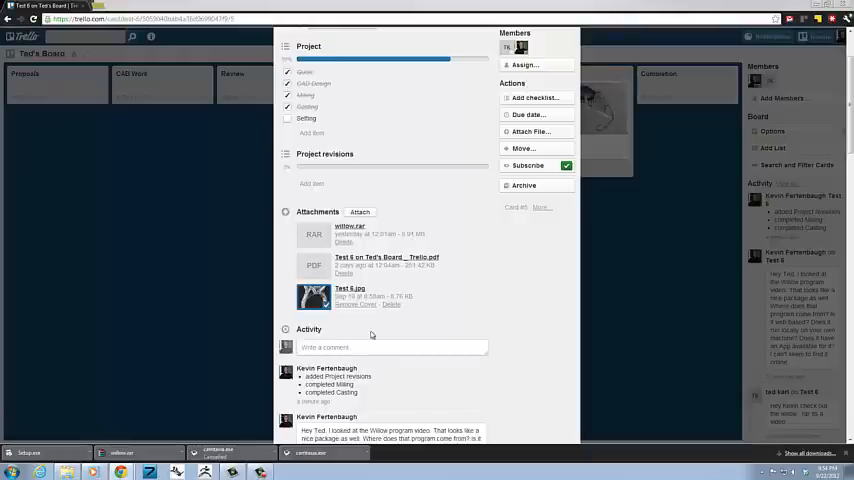
{"action": "scroll", "scroll_direction": "down", "scroll_amount": 3}
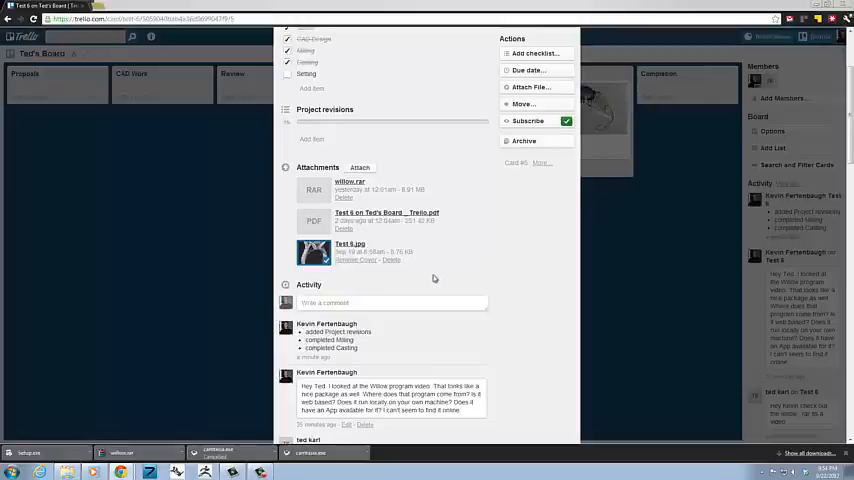
{"action": "scroll", "scroll_direction": "down", "scroll_amount": 3}
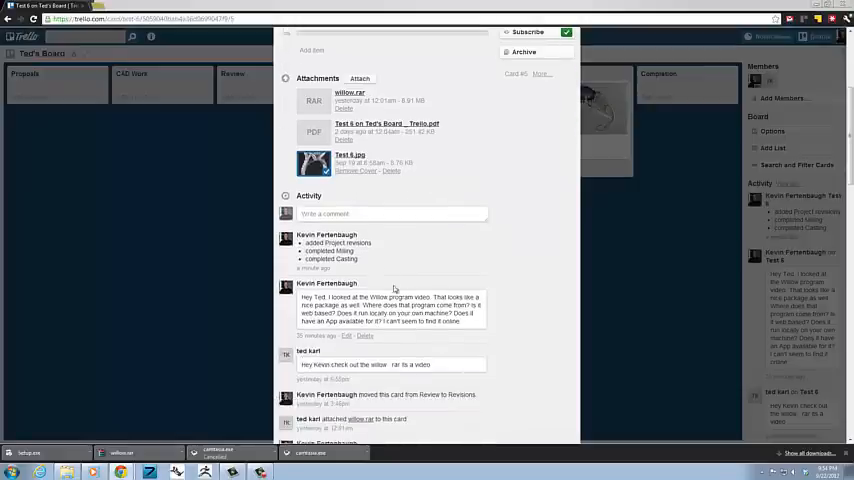
Post the comment 'Emailed pictures to client' on the Test 6 card
{"action": "left_click", "coordinate": [390, 212]}
{"action": "type", "text": "Emailed pictures"}
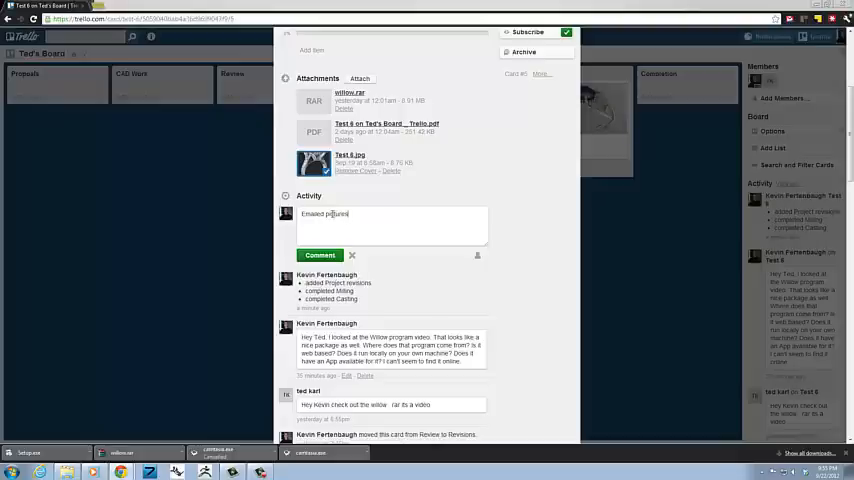
{"action": "type", "text": "to client"}
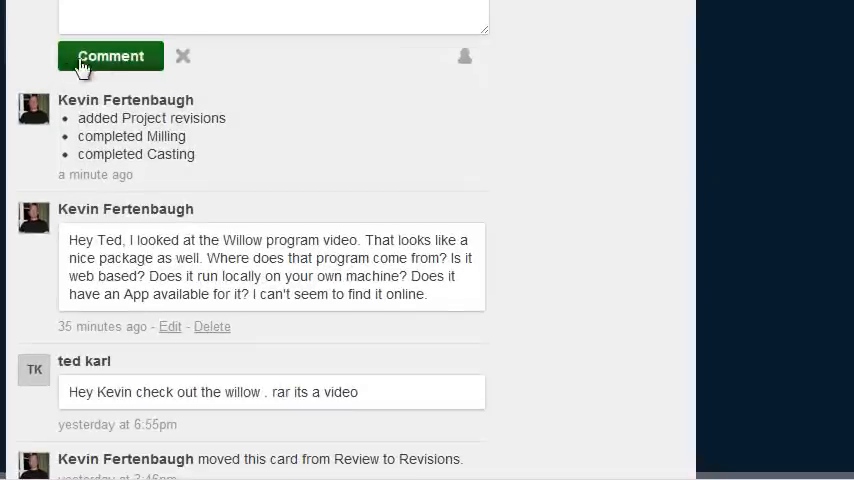
{"action": "left_click", "coordinate": [110, 56]}
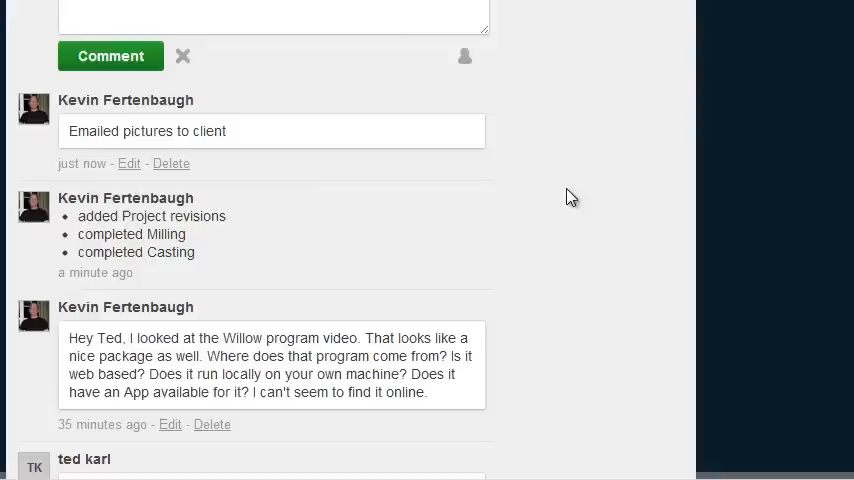
{"action": "mouse_move", "coordinate": [564, 232]}
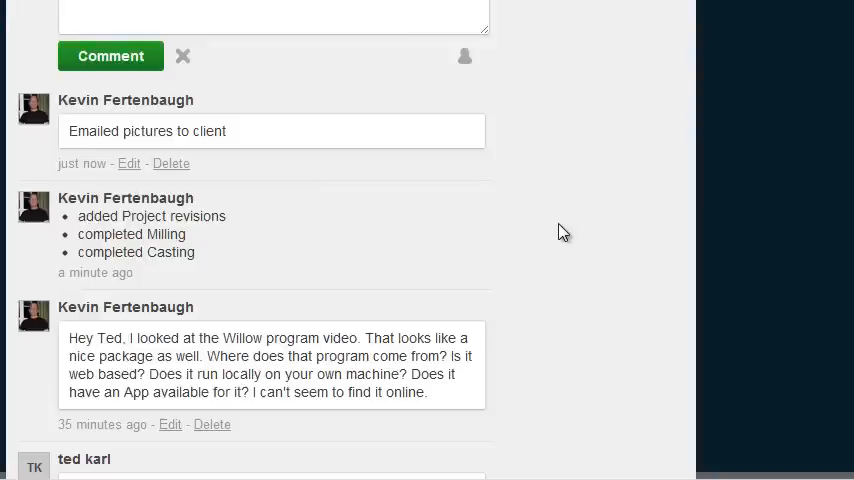
{"action": "mouse_move", "coordinate": [542, 216]}
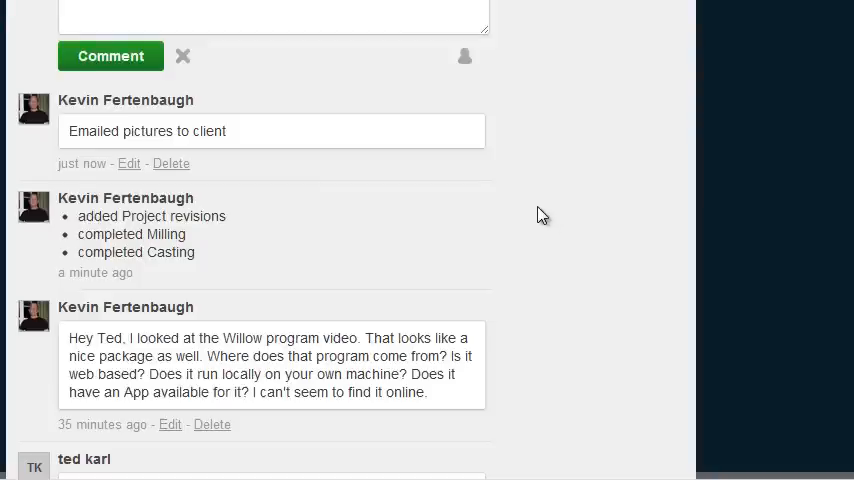
{"action": "mouse_move", "coordinate": [540, 222]}
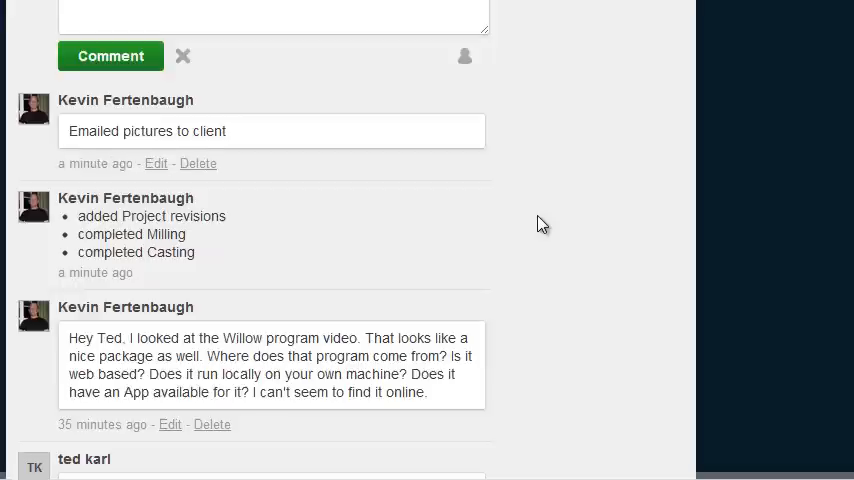
{"action": "mouse_move", "coordinate": [556, 236]}
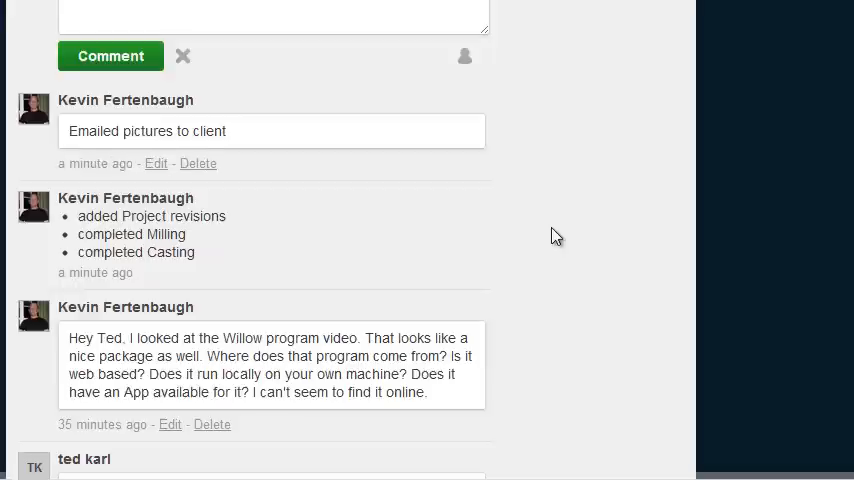
{"action": "mouse_move", "coordinate": [492, 240]}
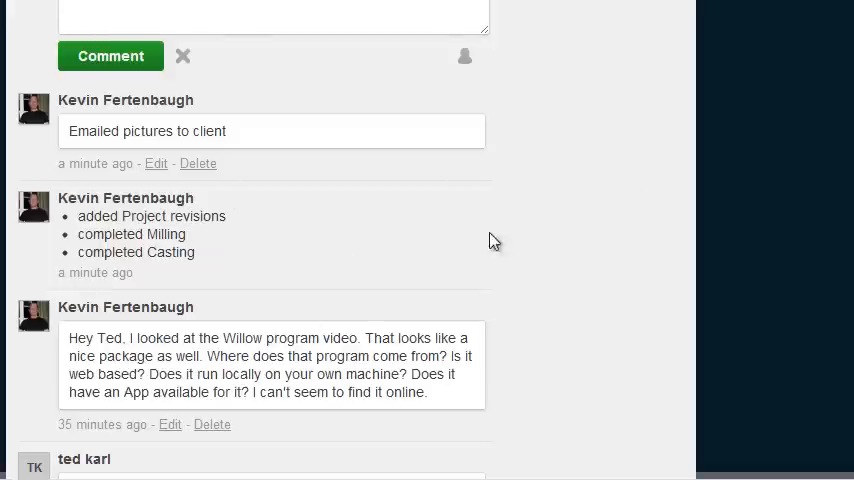
{"action": "mouse_move", "coordinate": [556, 350]}
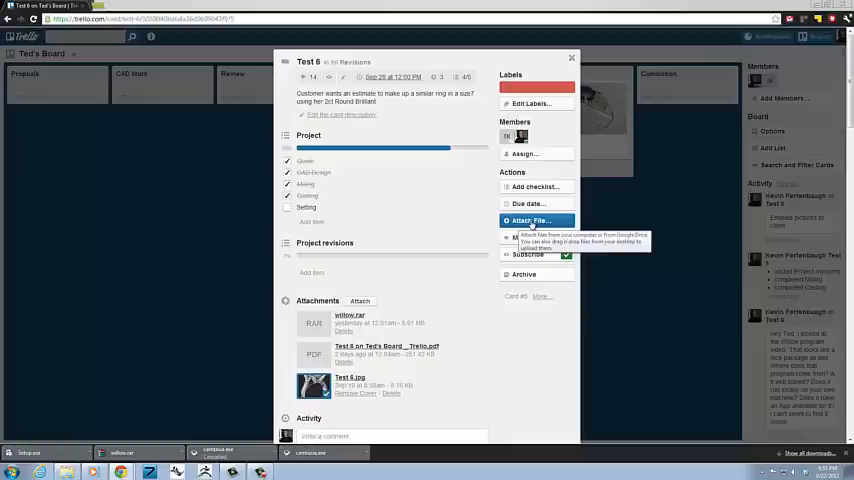
Start attaching a file to the card from the computer, bringing up the file browser
{"action": "left_click", "coordinate": [532, 220]}
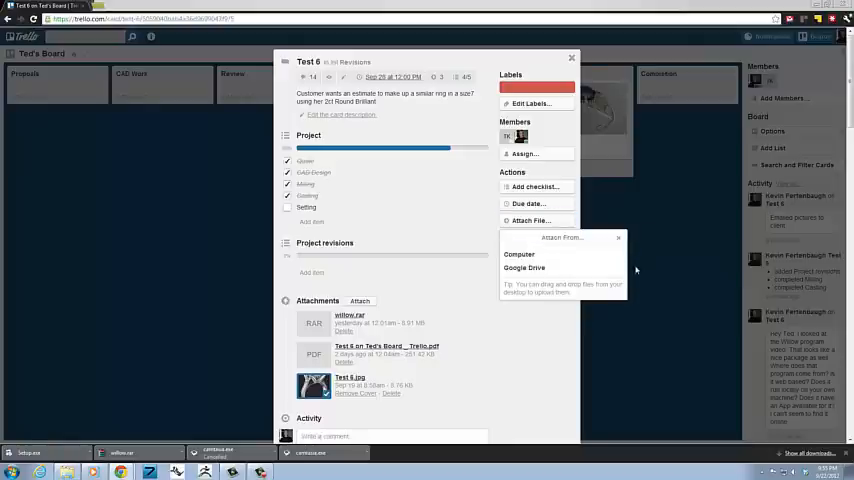
{"action": "mouse_move", "coordinate": [612, 396]}
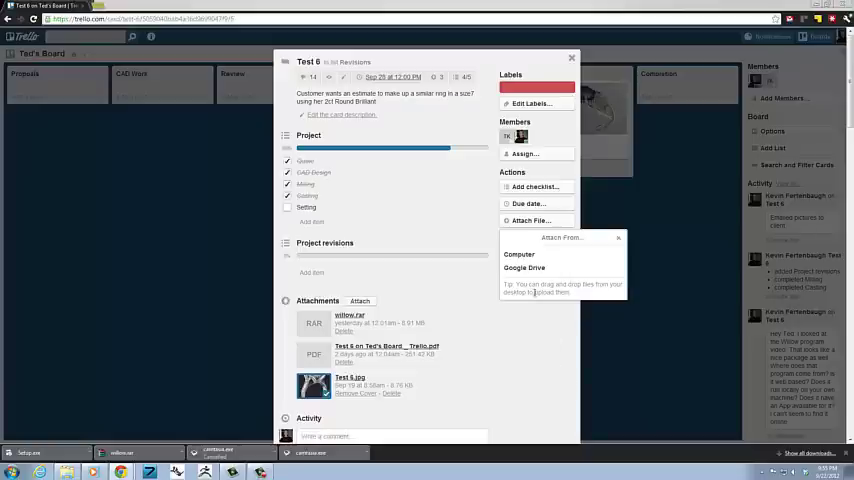
{"action": "mouse_move", "coordinate": [520, 254]}
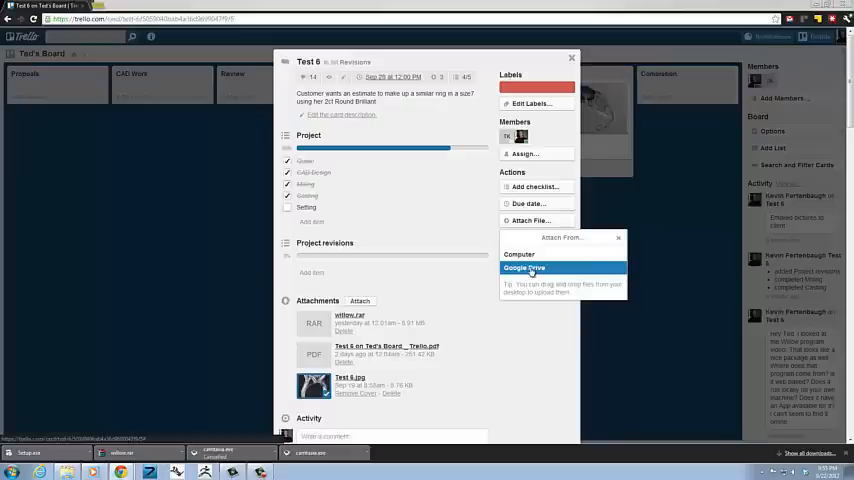
{"action": "mouse_move", "coordinate": [544, 336]}
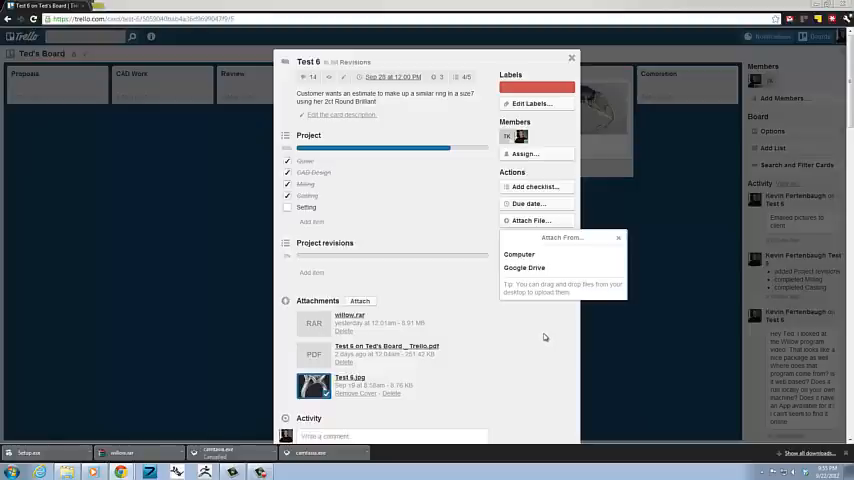
{"action": "mouse_move", "coordinate": [556, 284]}
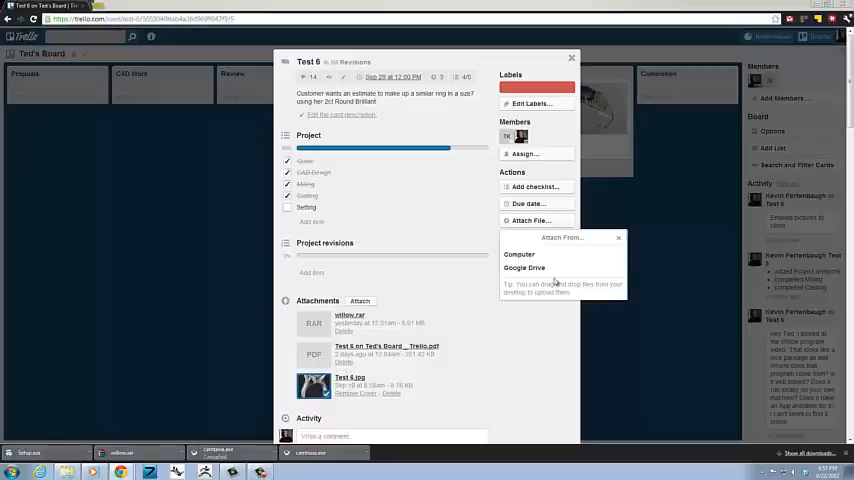
{"action": "mouse_move", "coordinate": [520, 254]}
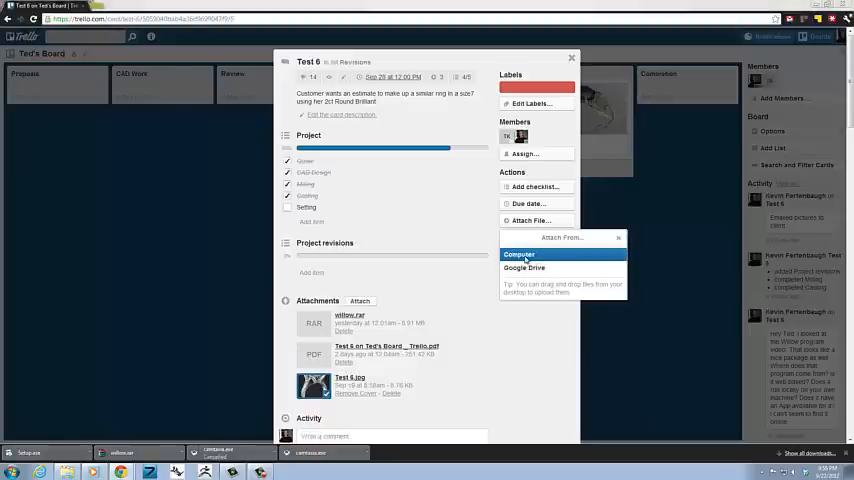
{"action": "left_click", "coordinate": [520, 254]}
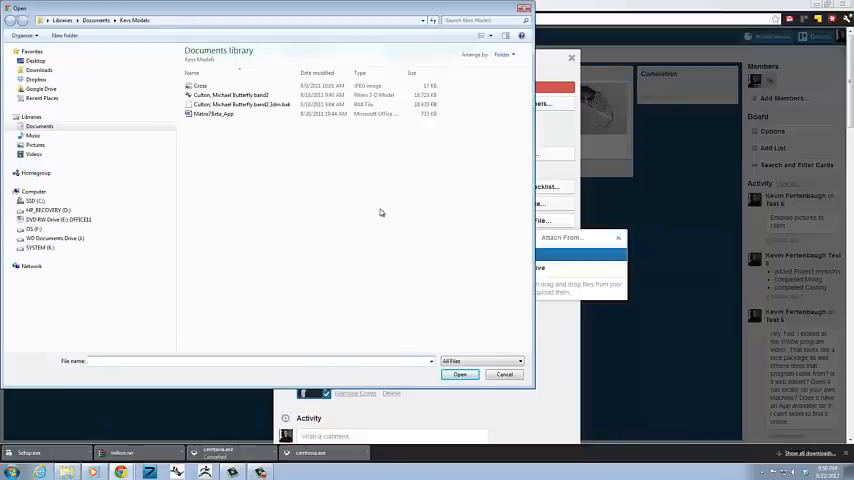
Cancel the file browser without attaching anything
{"action": "left_click", "coordinate": [502, 374]}
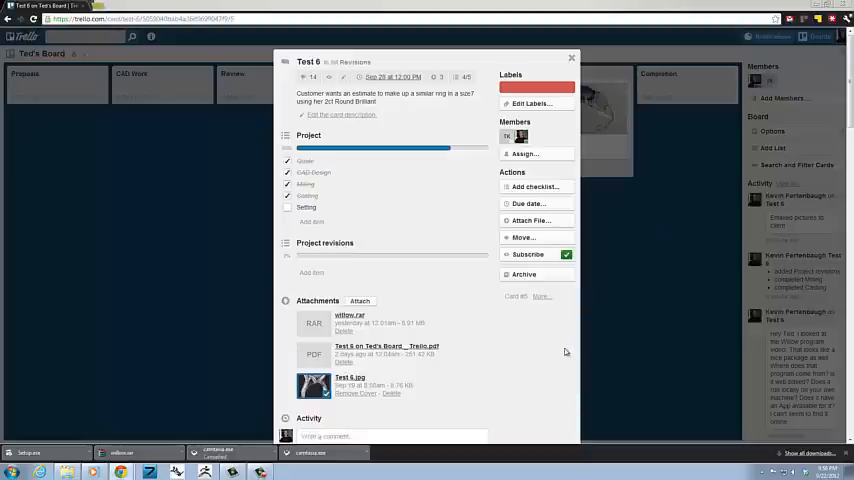
{"action": "mouse_move", "coordinate": [570, 54]}
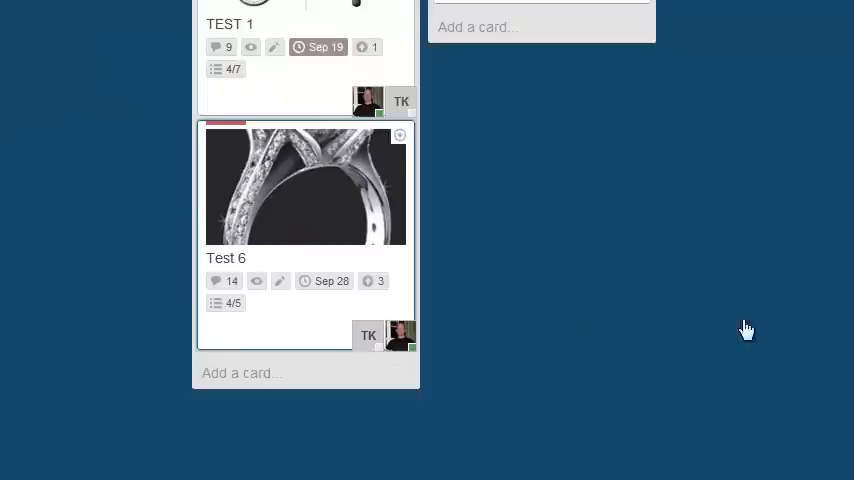
{"action": "mouse_move", "coordinate": [816, 360]}
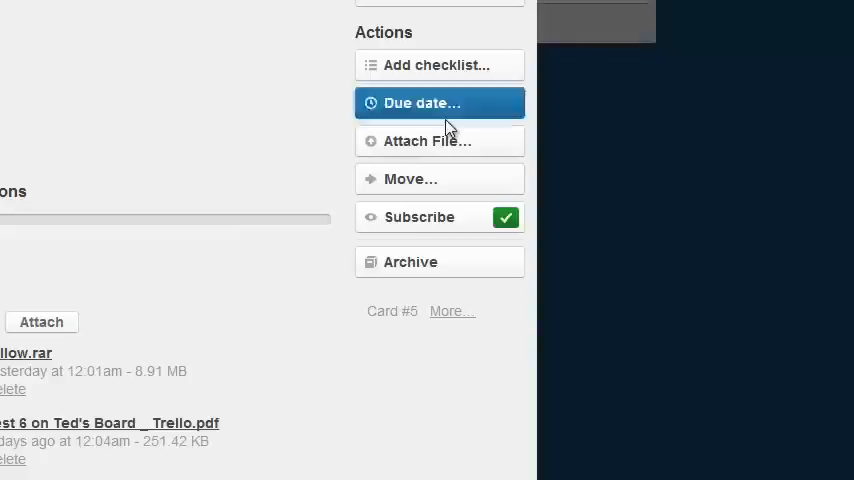
{"action": "mouse_move", "coordinate": [444, 112]}
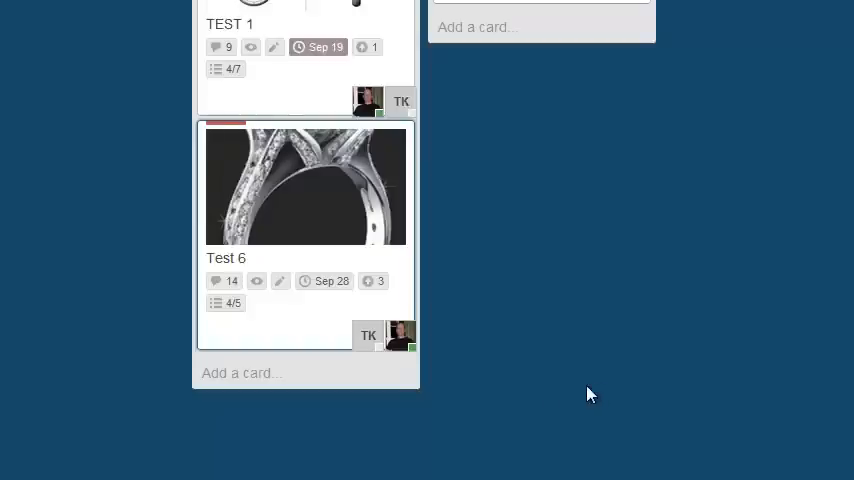
{"action": "mouse_move", "coordinate": [42, 418]}
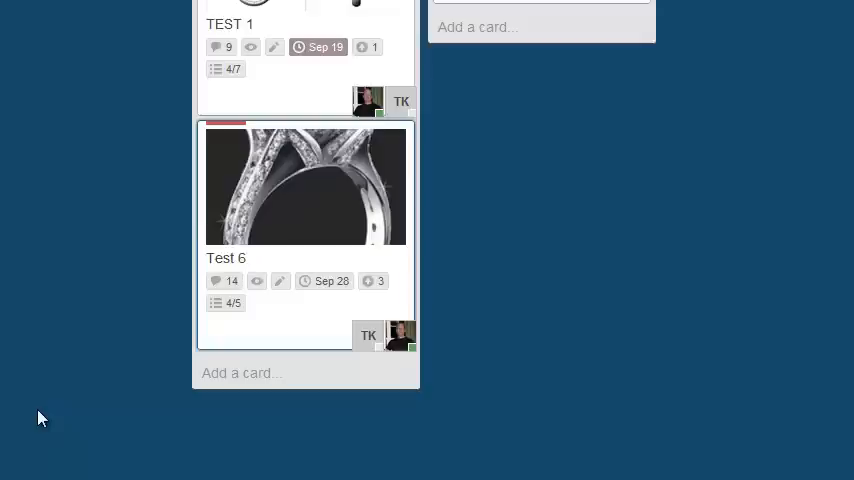
{"action": "mouse_move", "coordinate": [144, 454]}
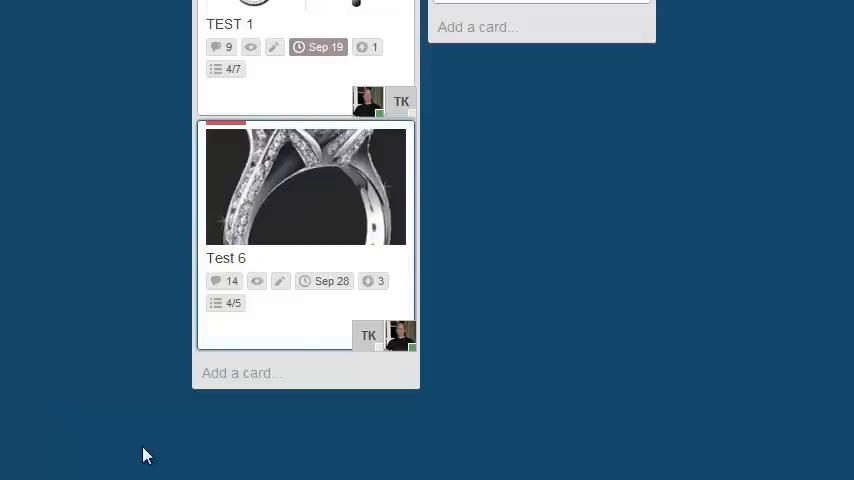
{"action": "mouse_move", "coordinate": [304, 328]}
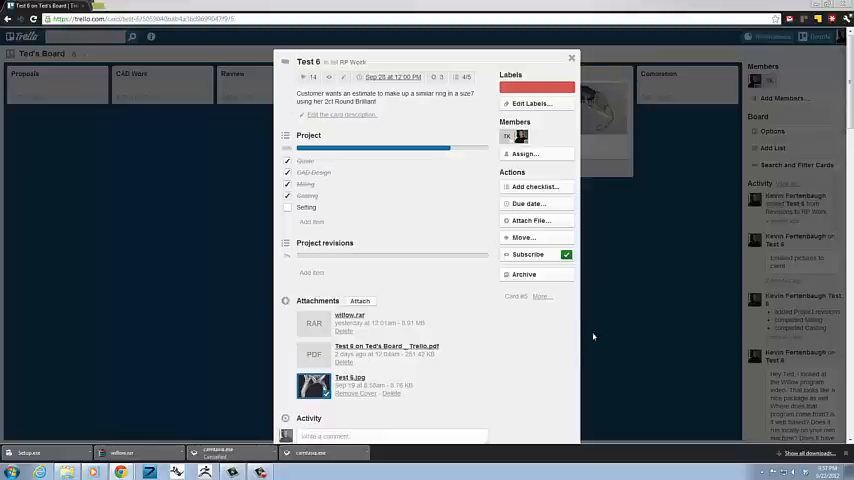
{"action": "mouse_move", "coordinate": [630, 270]}
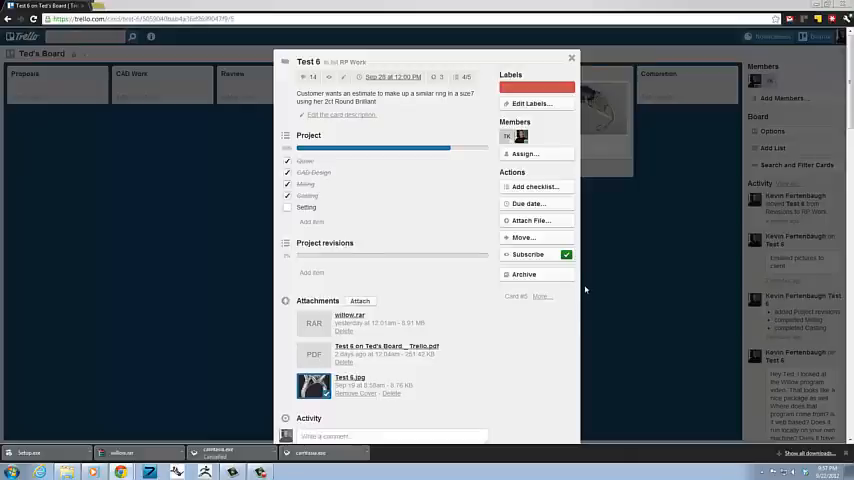
{"action": "mouse_move", "coordinate": [588, 288]}
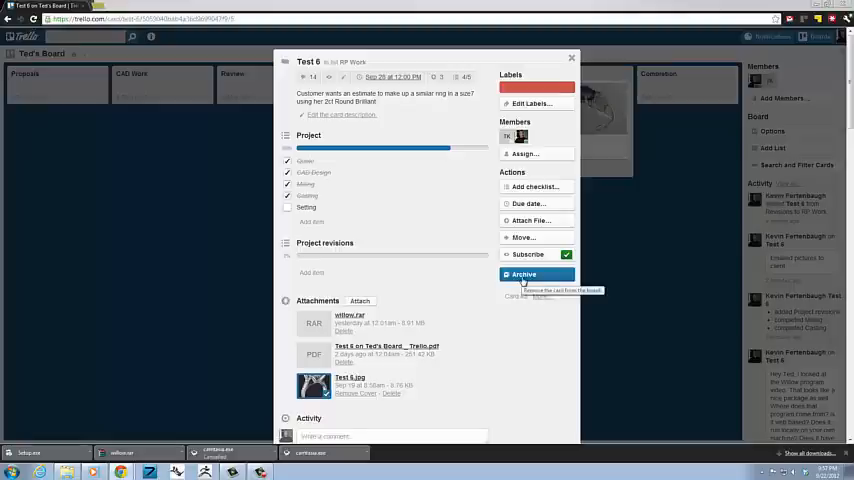
{"action": "left_click", "coordinate": [524, 274]}
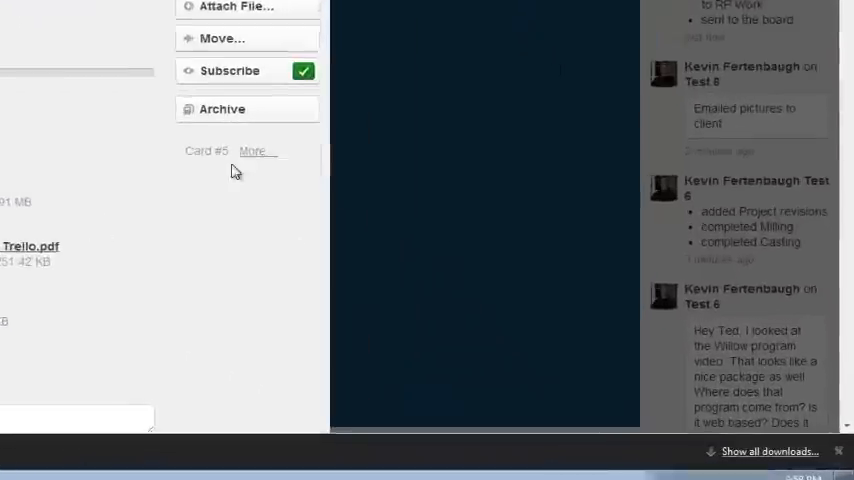
Print the Test 6 card from its More options, showing the print preview
{"action": "left_click", "coordinate": [256, 152]}
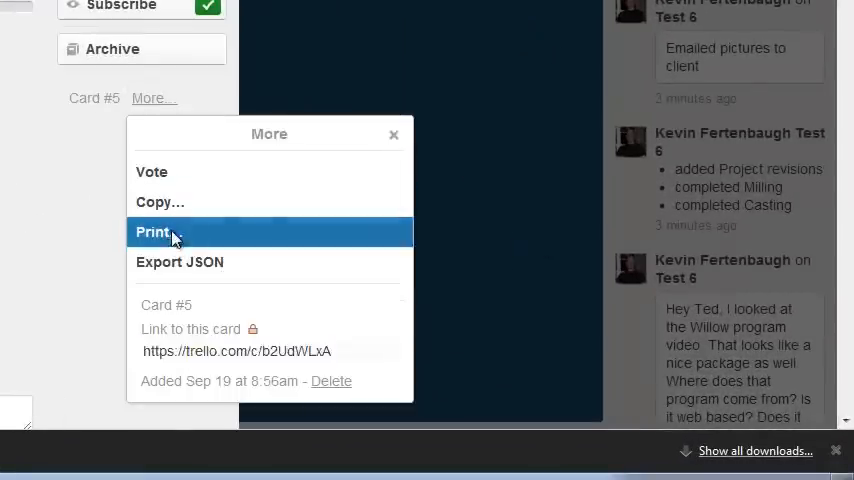
{"action": "left_click", "coordinate": [152, 232]}
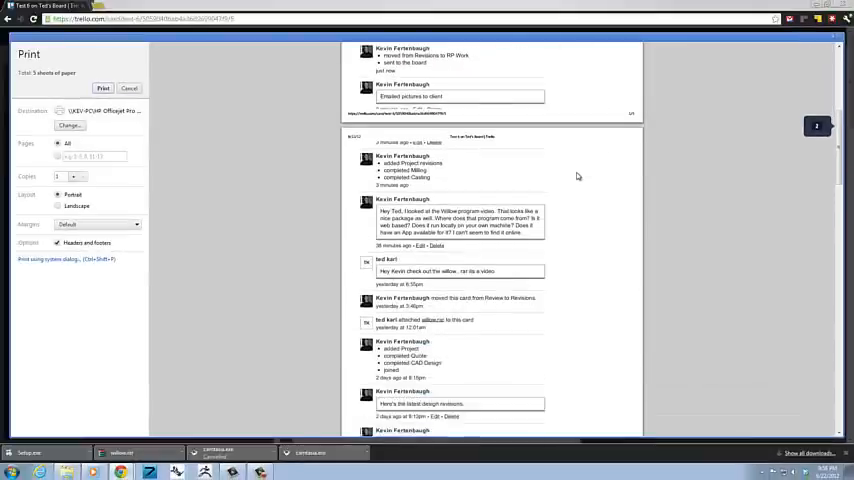
Change the print destination to Save as PDF
{"action": "scroll", "scroll_direction": "down", "scroll_amount": 3}
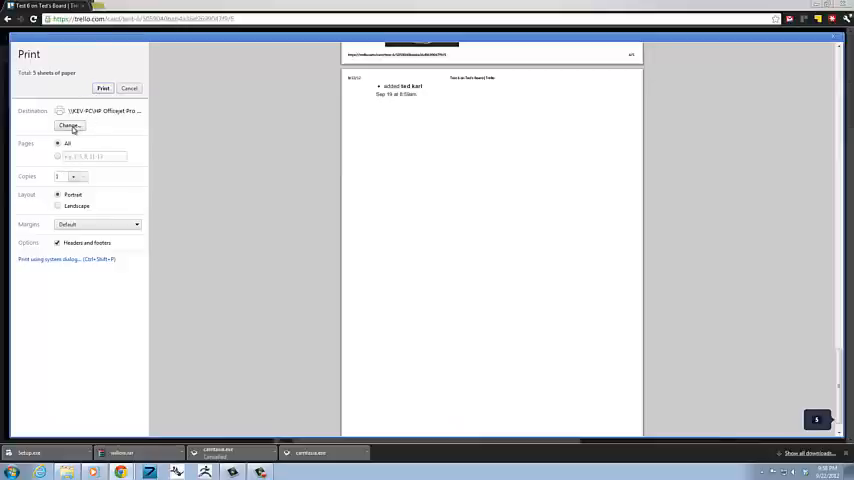
{"action": "left_click", "coordinate": [68, 126]}
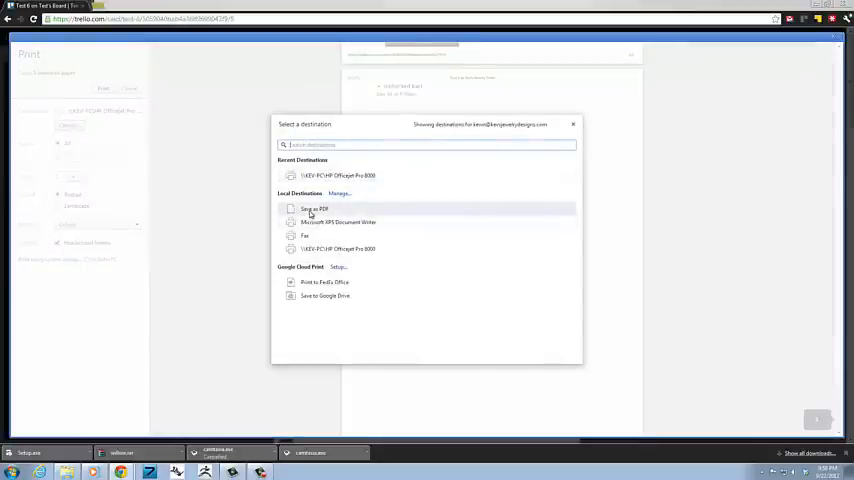
{"action": "left_click", "coordinate": [312, 208]}
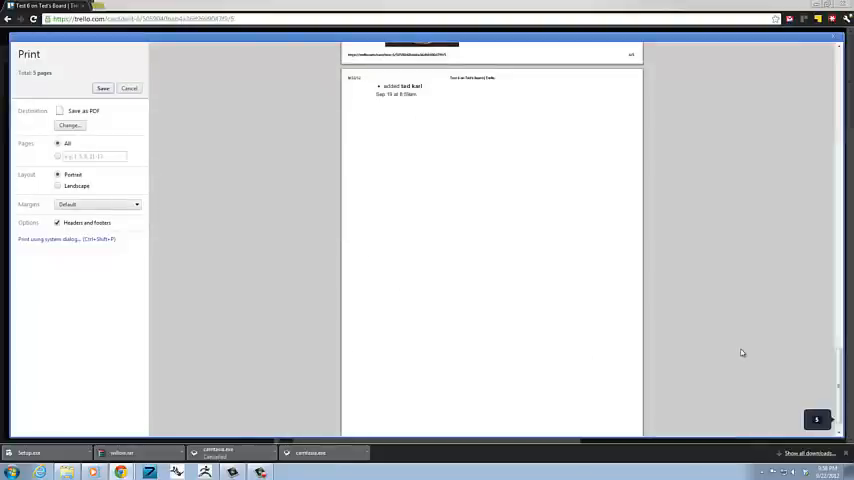
Scroll through the PDF preview pages of the Test 6 card printout
{"action": "scroll", "scroll_direction": "down", "scroll_amount": 3}
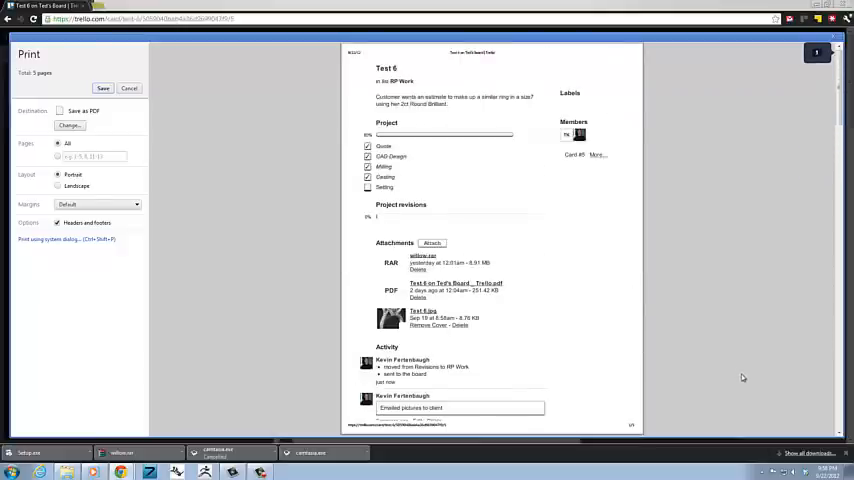
{"action": "scroll", "scroll_direction": "down", "scroll_amount": 3}
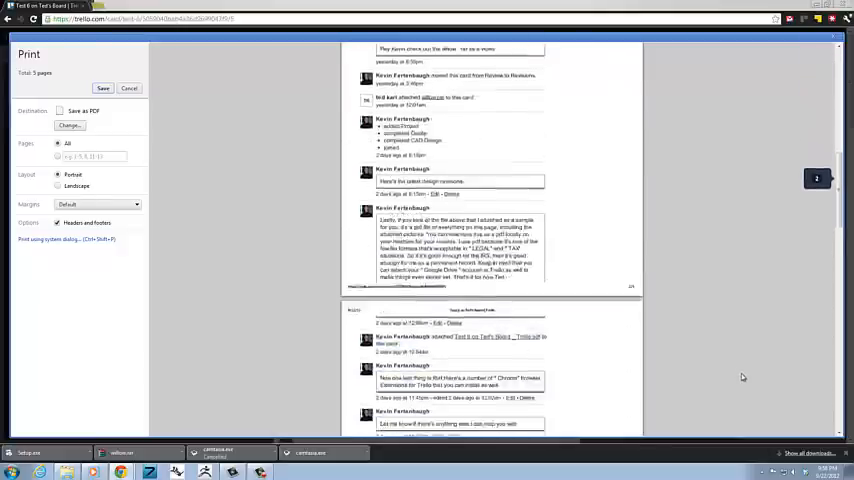
{"action": "scroll", "scroll_direction": "down", "scroll_amount": 3}
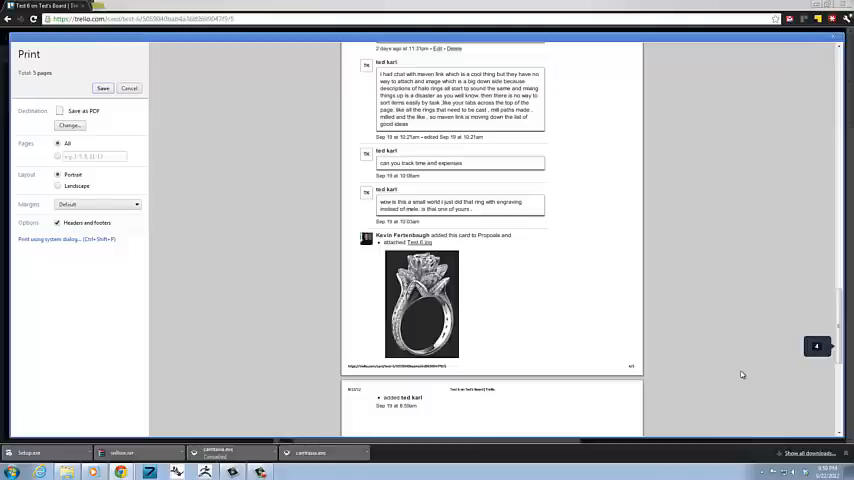
{"action": "mouse_move", "coordinate": [748, 206]}
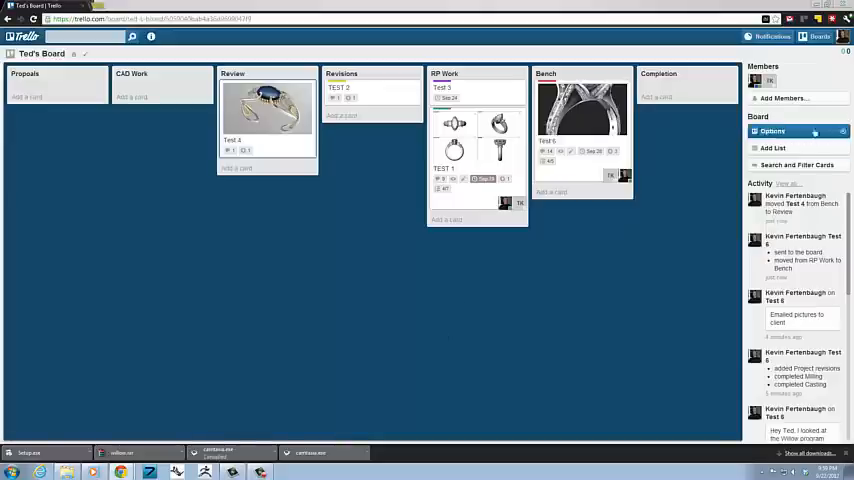
{"action": "left_click", "coordinate": [780, 100]}
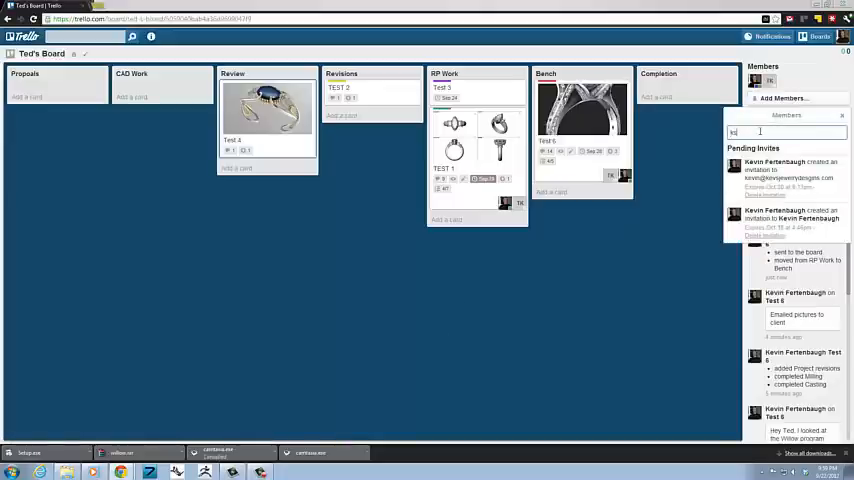
{"action": "type", "text": "kferte"}
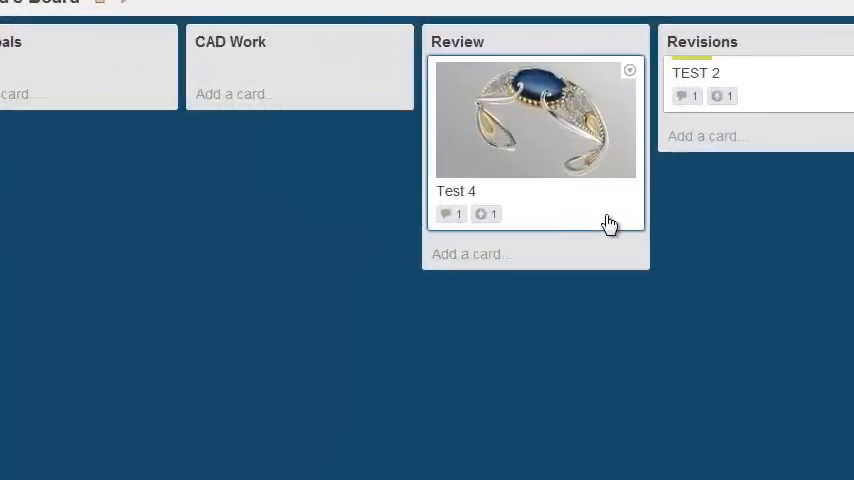
{"action": "mouse_move", "coordinate": [390, 190]}
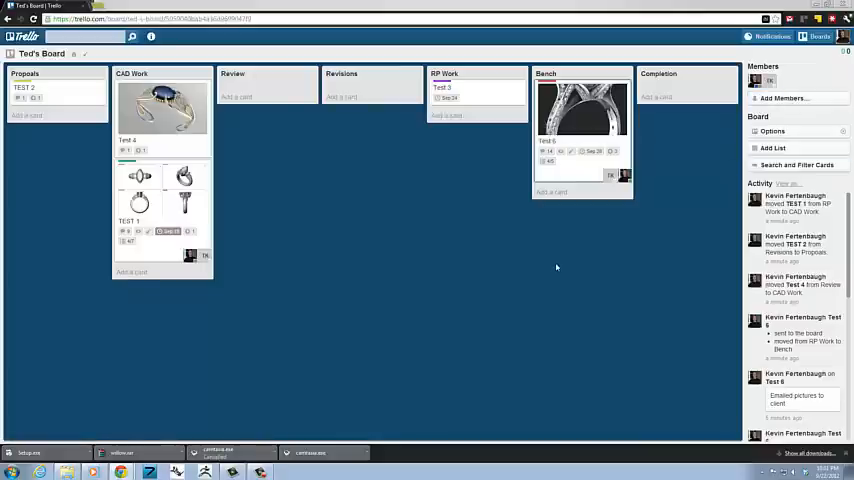
{"action": "mouse_move", "coordinate": [538, 296]}
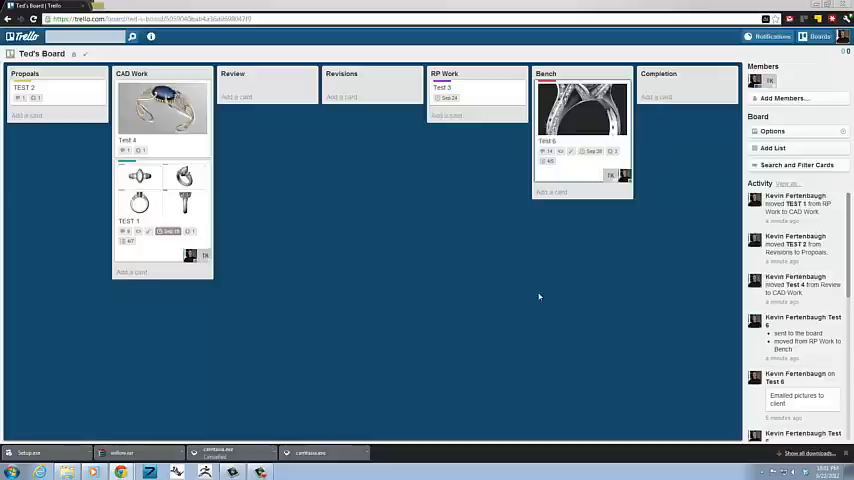
{"action": "mouse_move", "coordinate": [384, 396]}
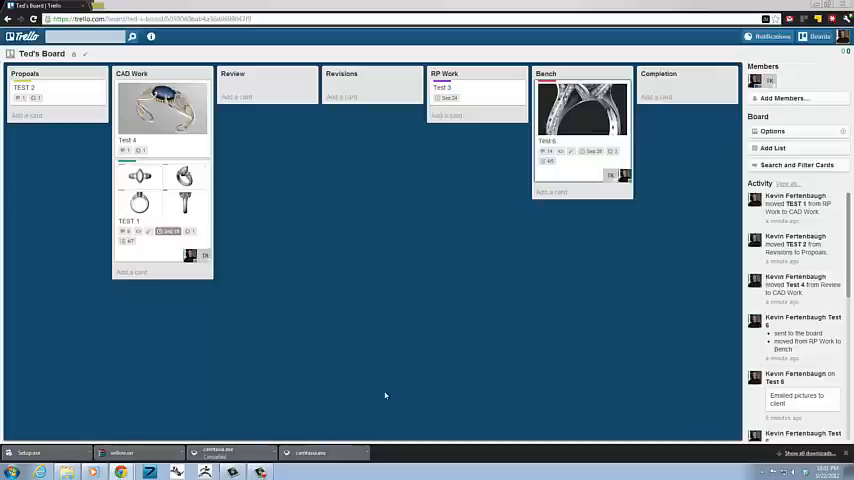